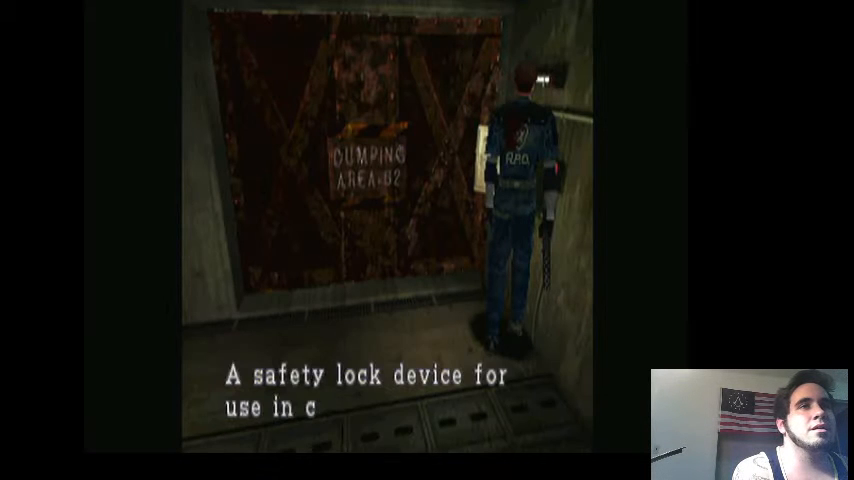
key("Enter")
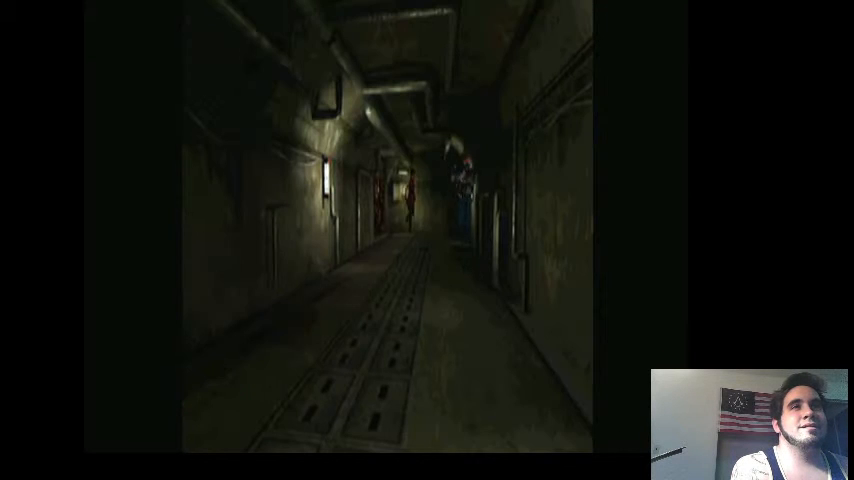
key("W")
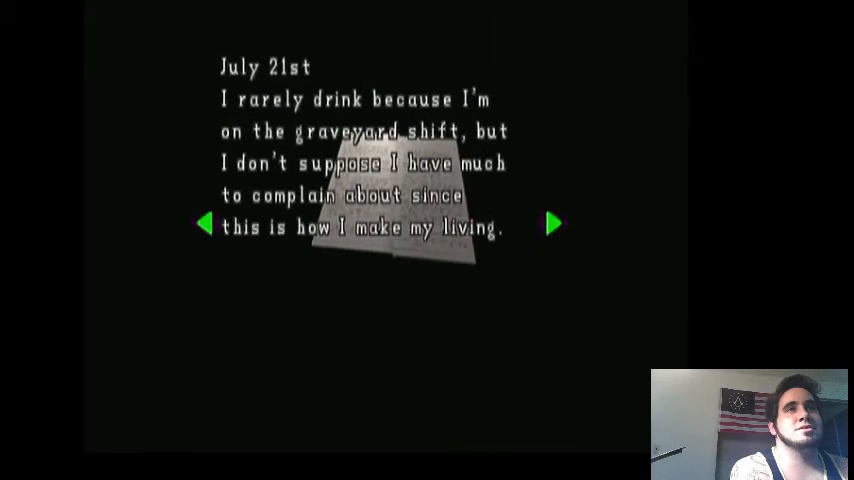
left_click(552, 224)
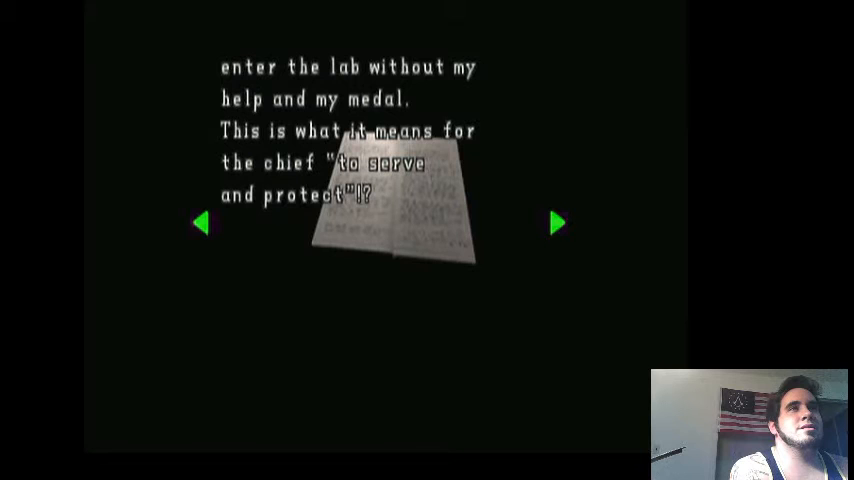
left_click(556, 222)
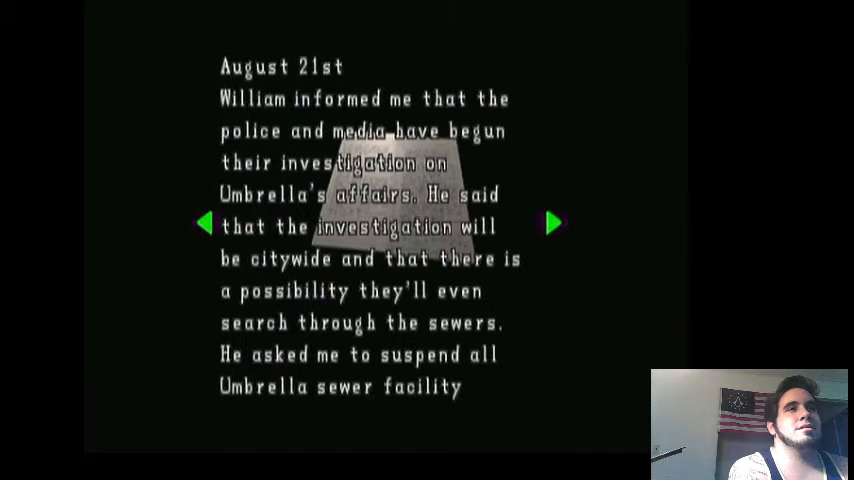
left_click(552, 224)
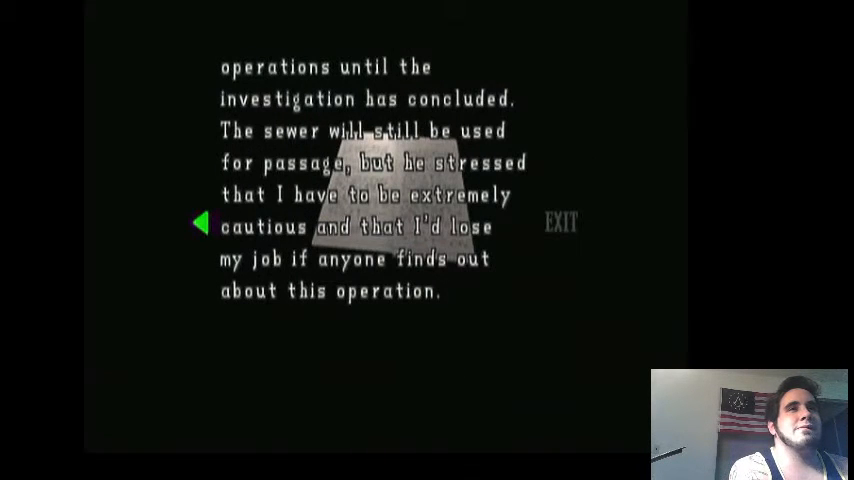
left_click(560, 222)
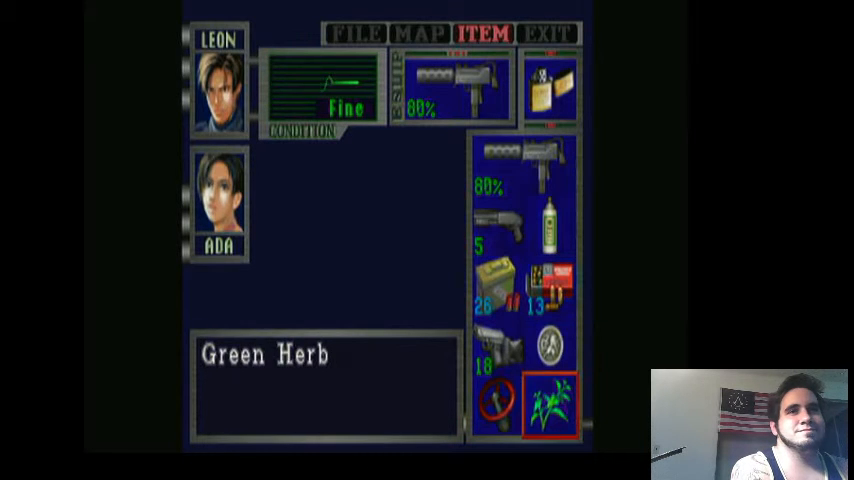
left_click(550, 404)
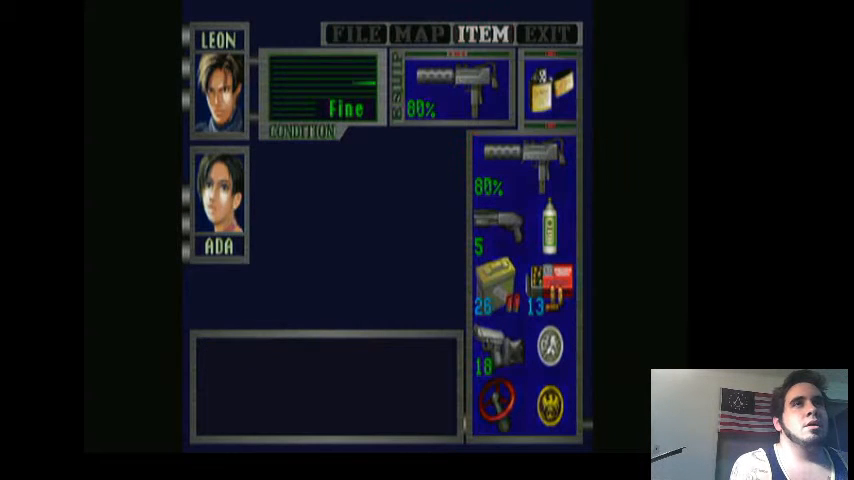
left_click(418, 32)
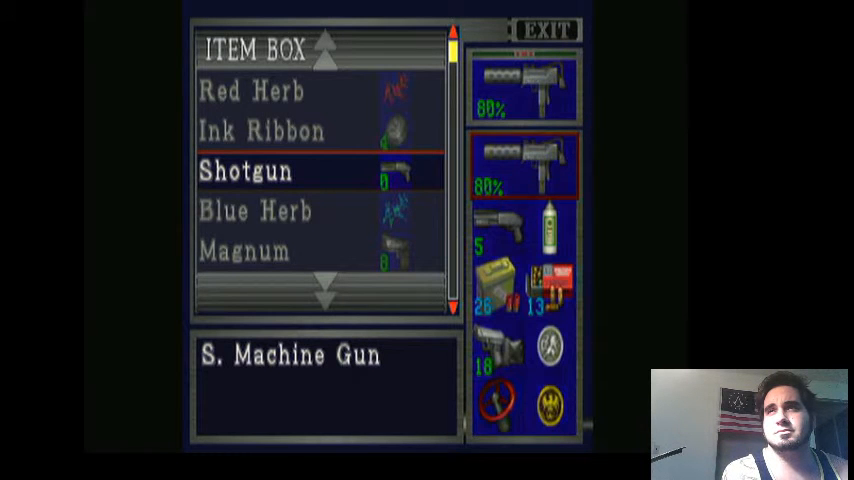
left_click(496, 296)
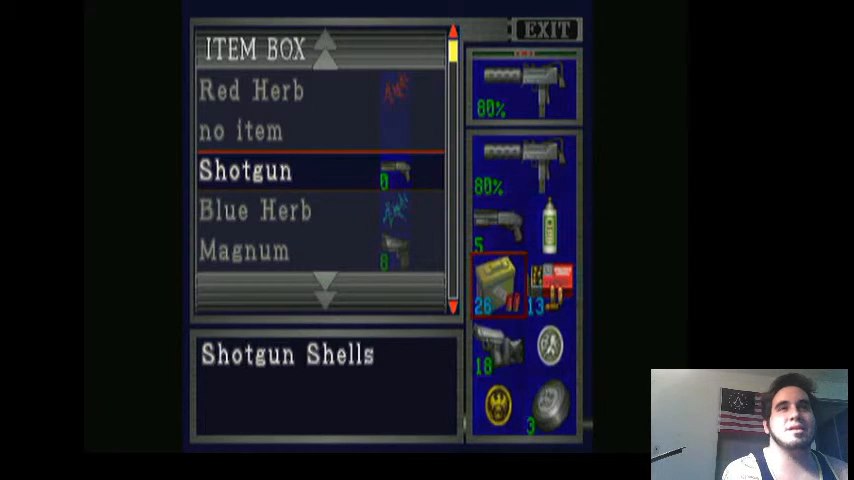
left_click(548, 28)
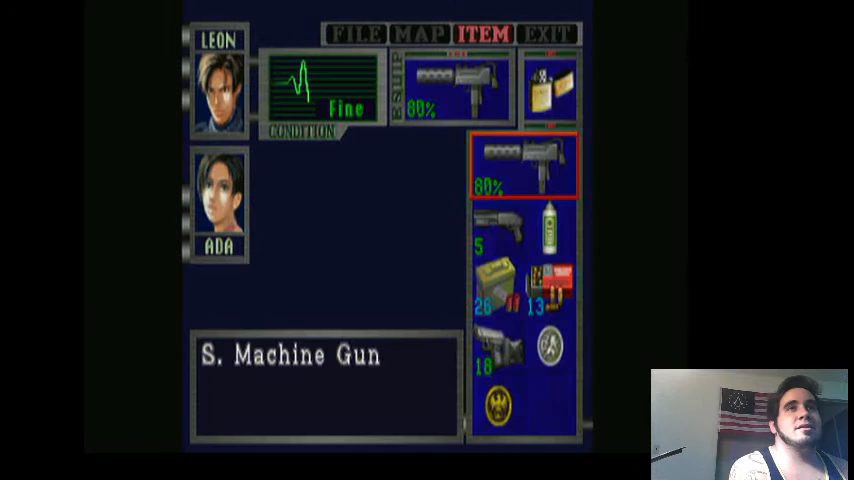
left_click(424, 32)
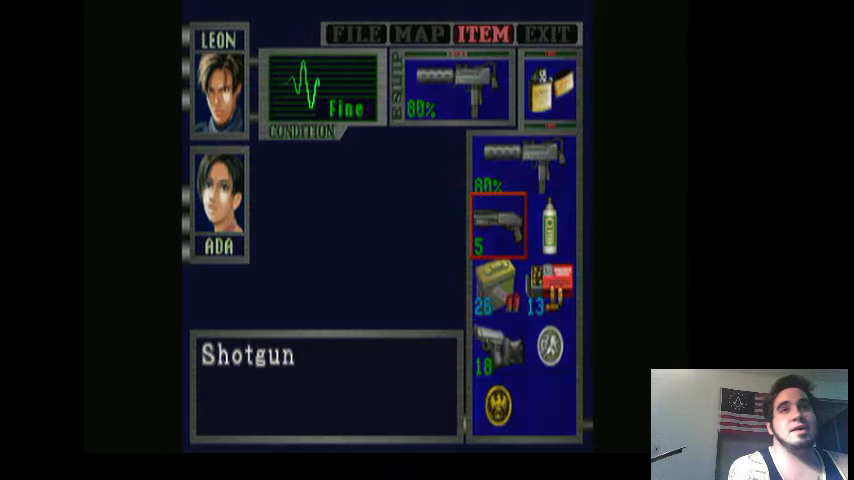
left_click(420, 32)
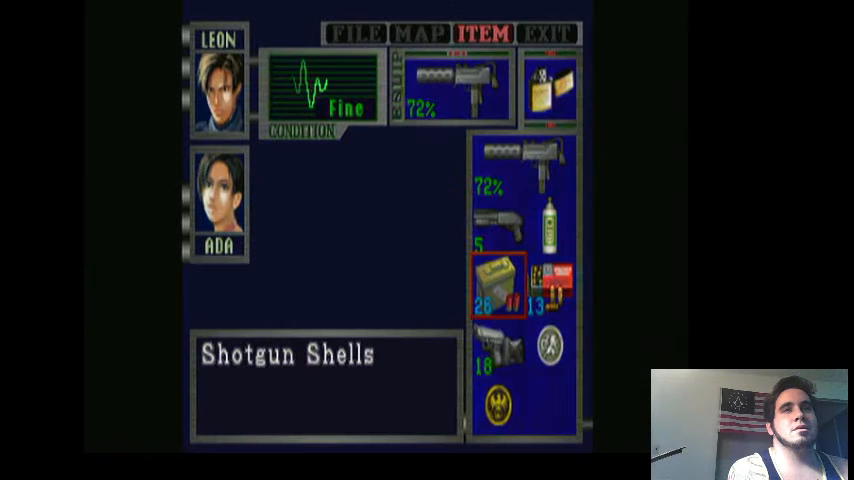
key("Up")
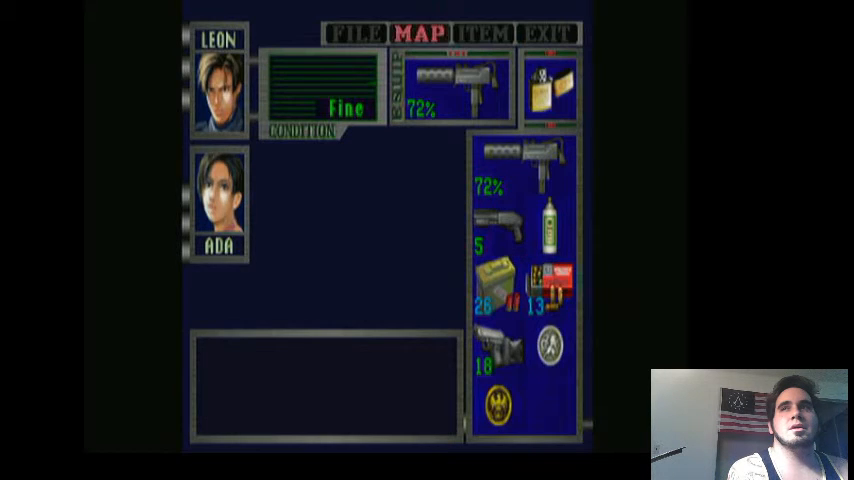
left_click(416, 32)
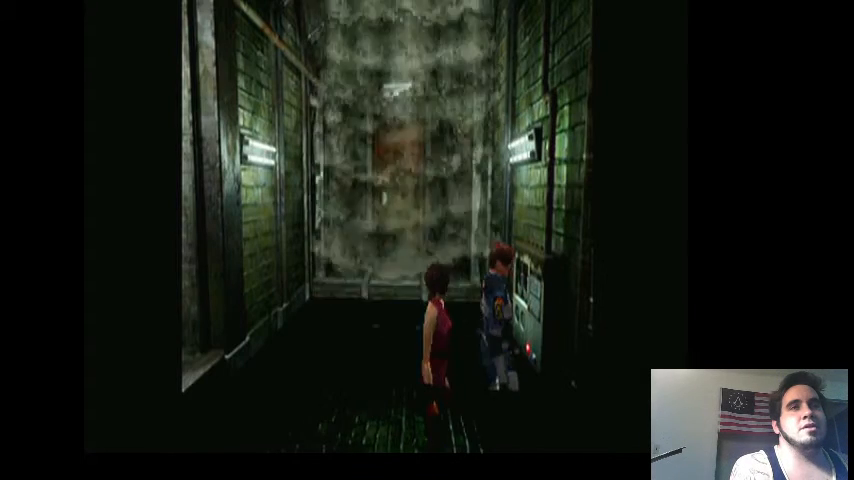
key("tab")
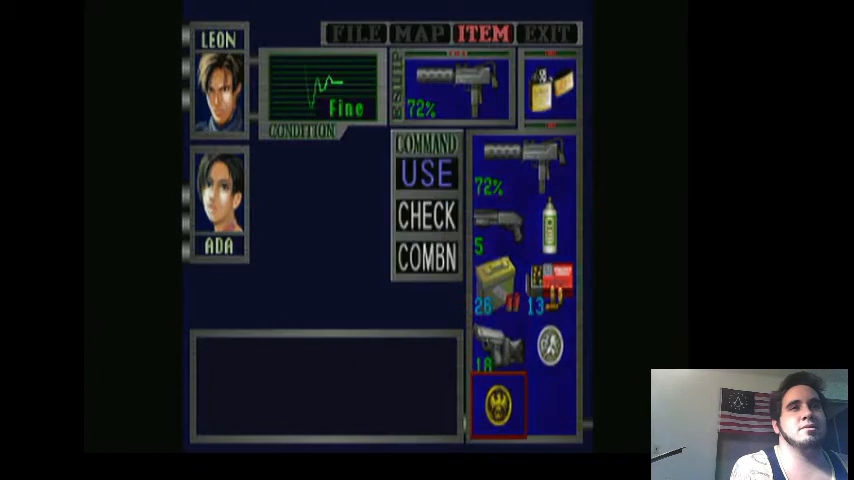